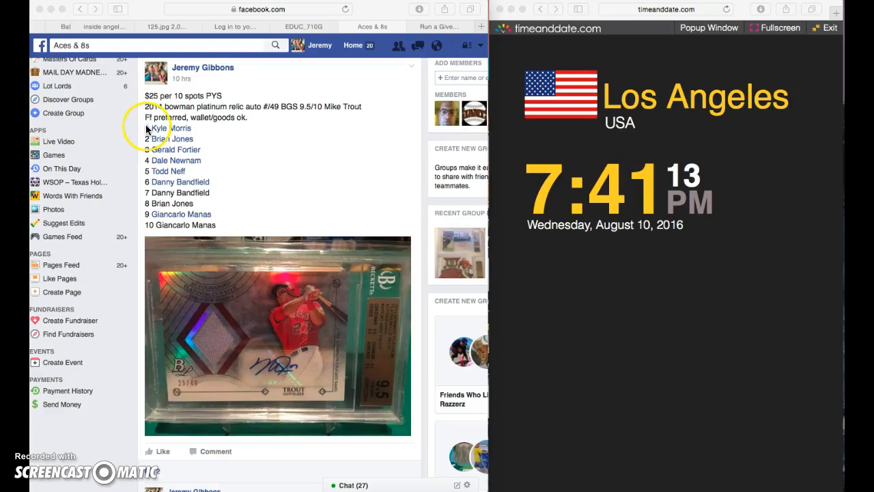
# - Copy the ten numbered entrants from the Mike Trout post and scroll to the newest comments
pyautogui.moveTo(146, 127); pyautogui.dragTo(211, 151)
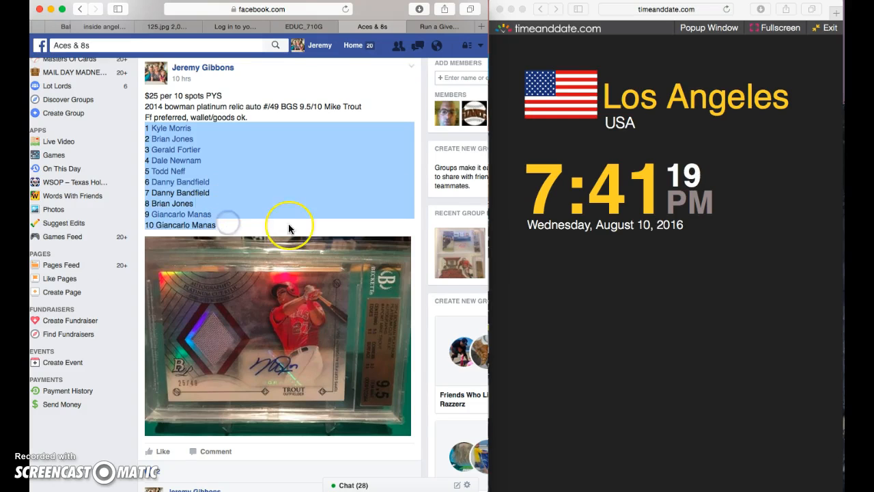
pyautogui.scroll(-3)
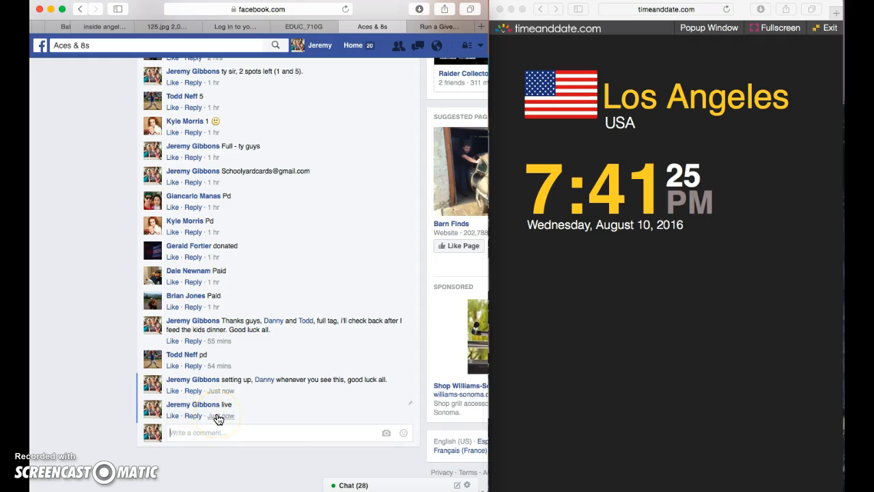
pyautogui.moveTo(408, 269)
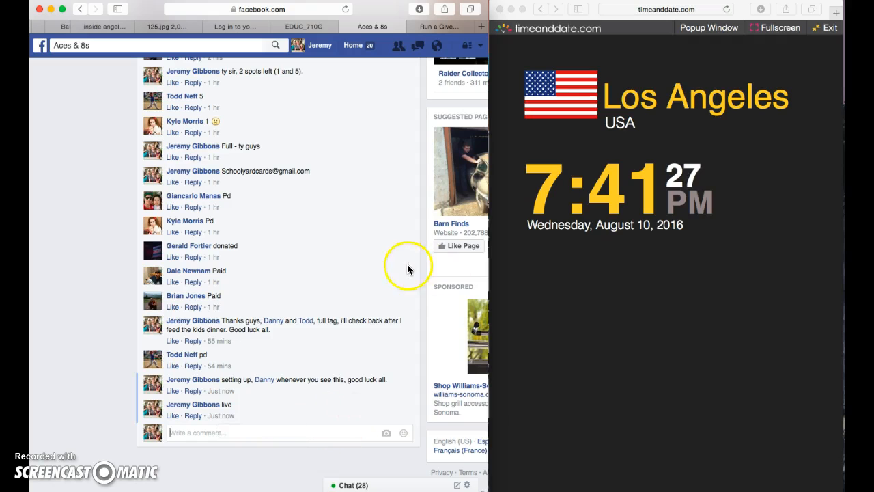
# - Enter the ten entrants in the eight-round Mike Trout giveaway and request to begin it
pyautogui.click(438, 26)
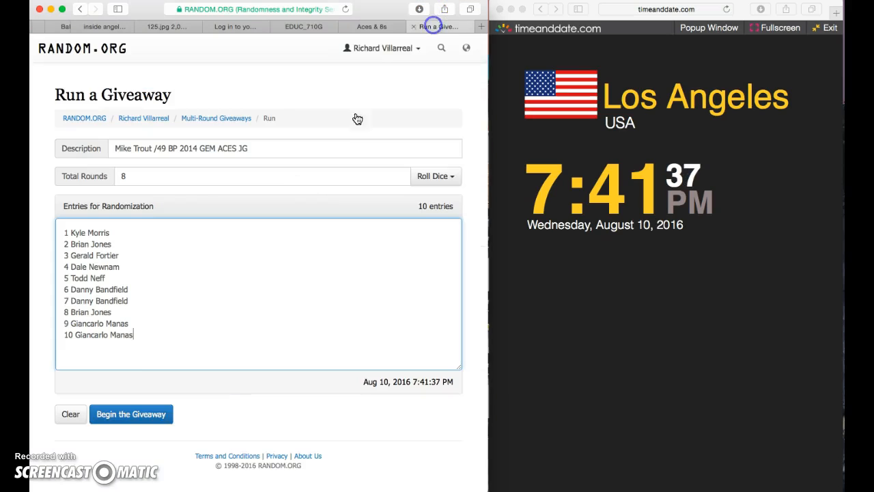
pyautogui.click(130, 414)
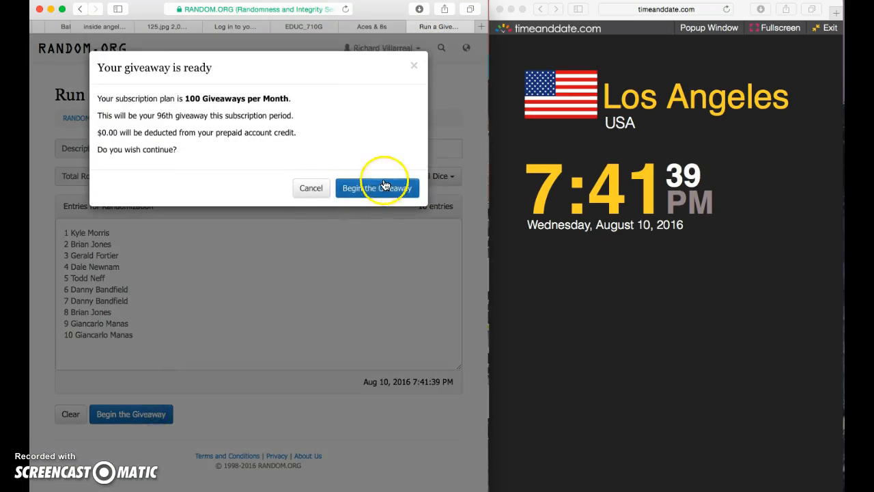
pyautogui.click(377, 188)
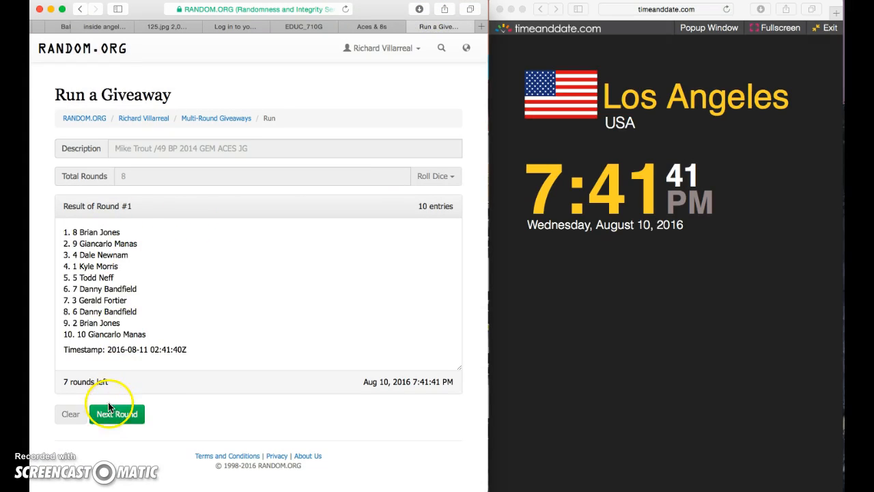
pyautogui.click(117, 414)
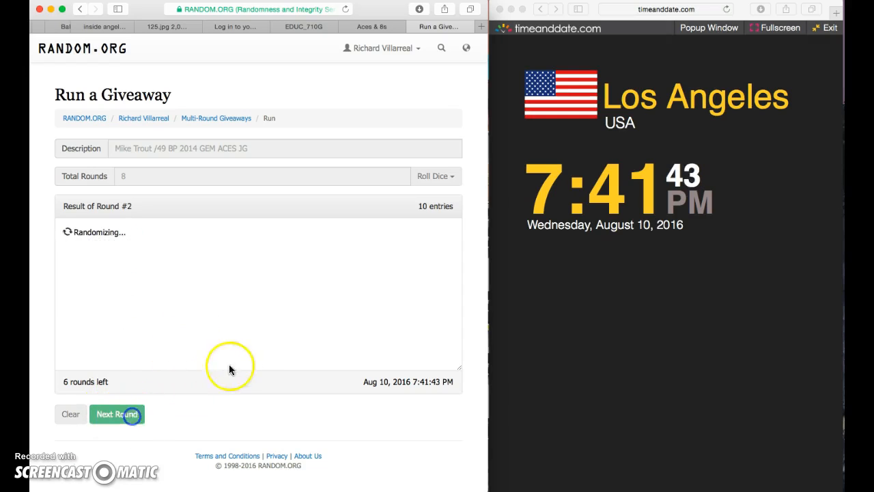
pyautogui.click(117, 414)
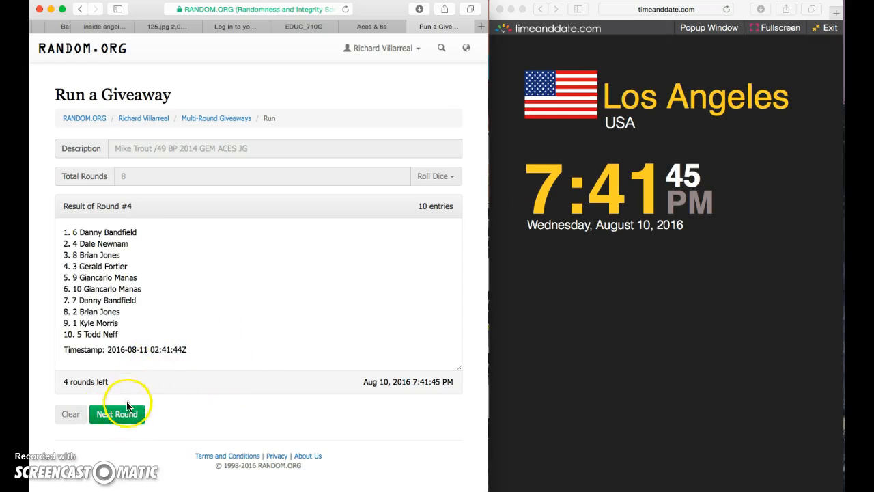
pyautogui.click(117, 413)
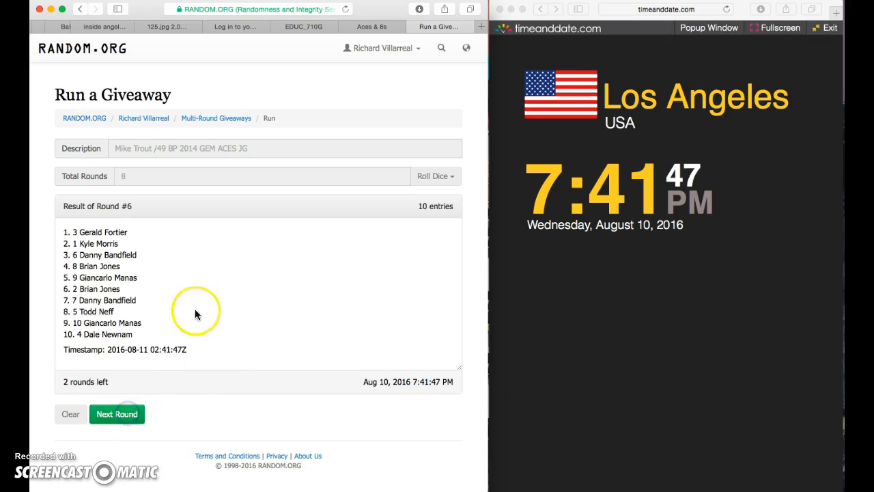
pyautogui.click(116, 414)
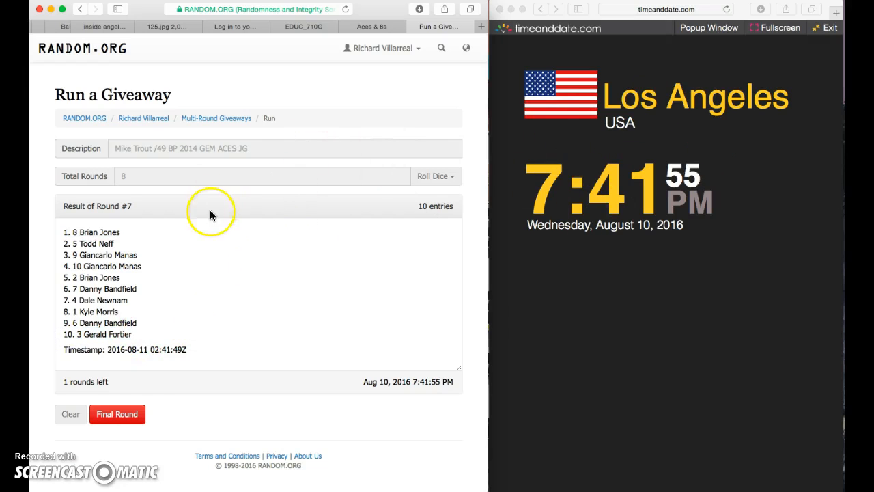
pyautogui.click(116, 414)
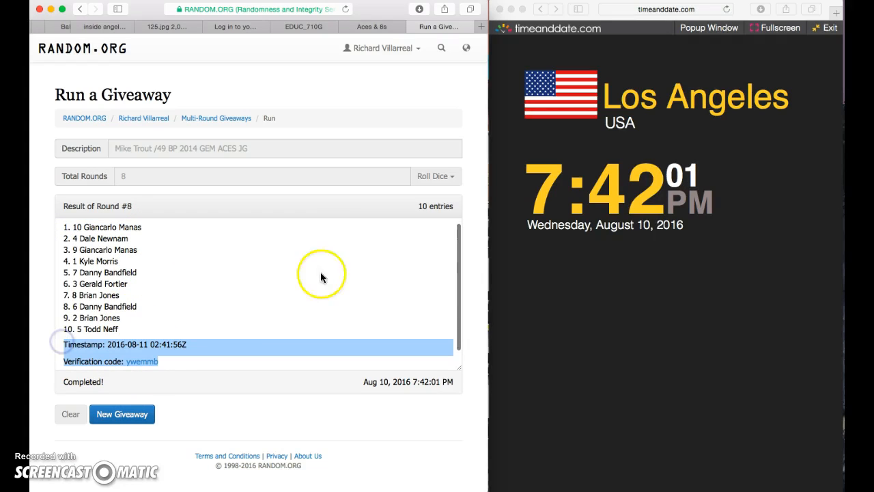
pyautogui.click(371, 26)
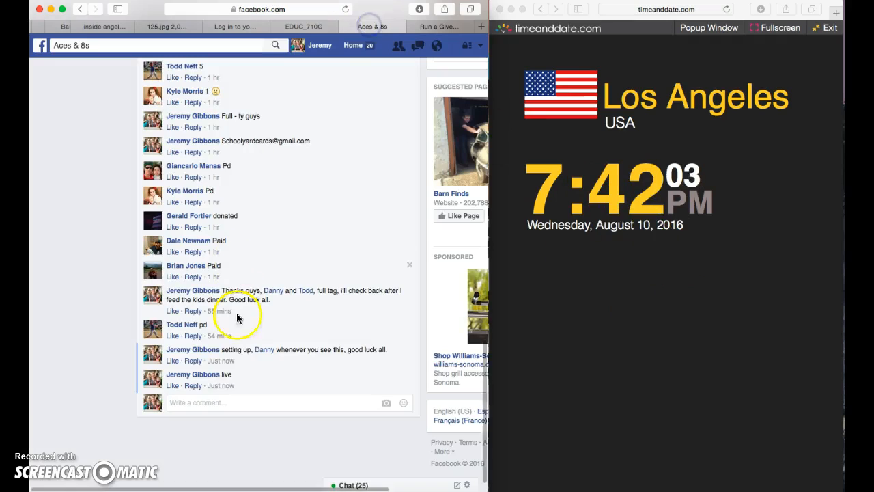